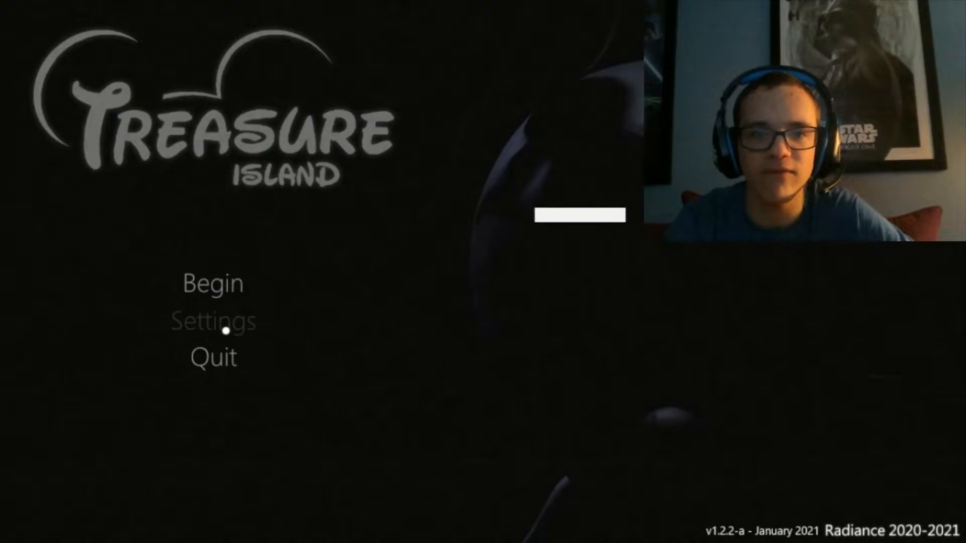
# Step: Adjust the subtitle Background Color in Settings, then go Back to the main menu
pyautogui.click(212, 320)
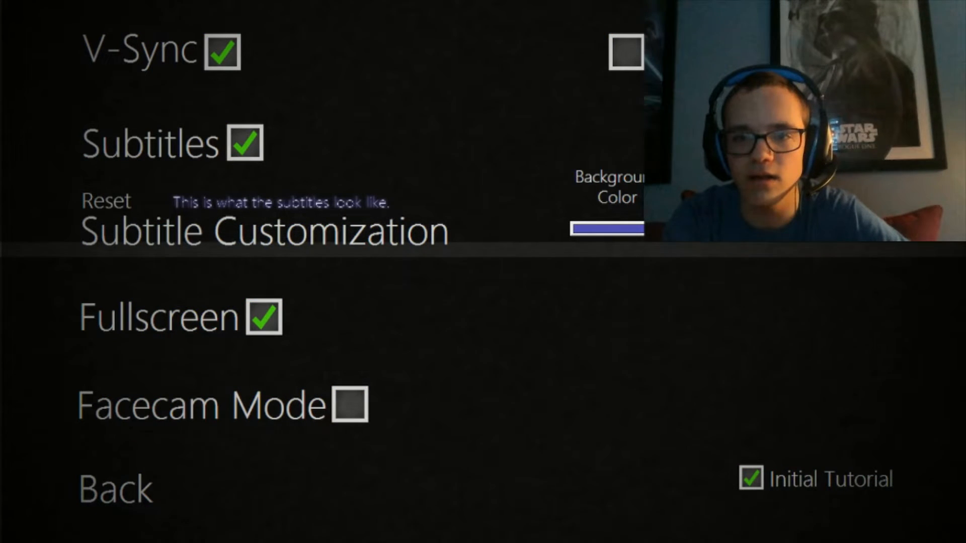
pyautogui.click(606, 227)
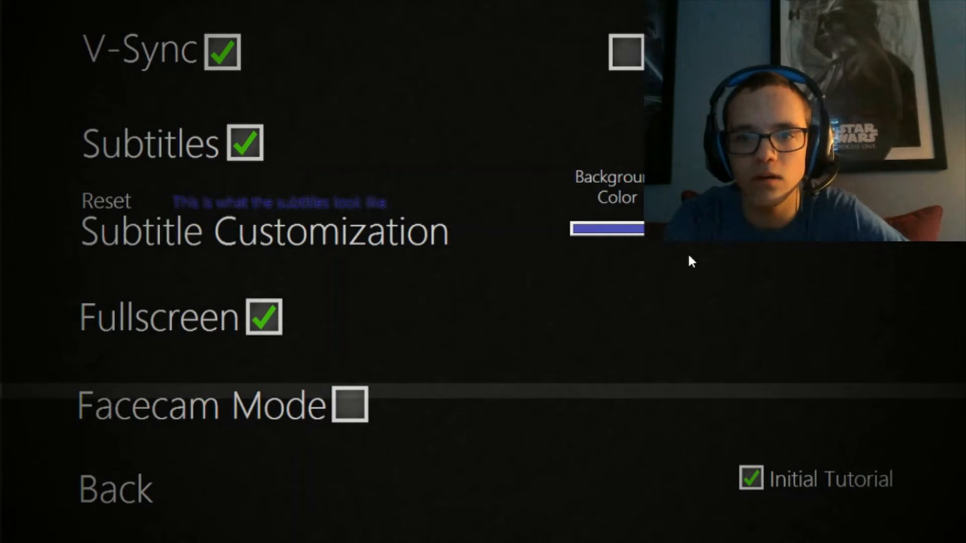
pyautogui.click(606, 230)
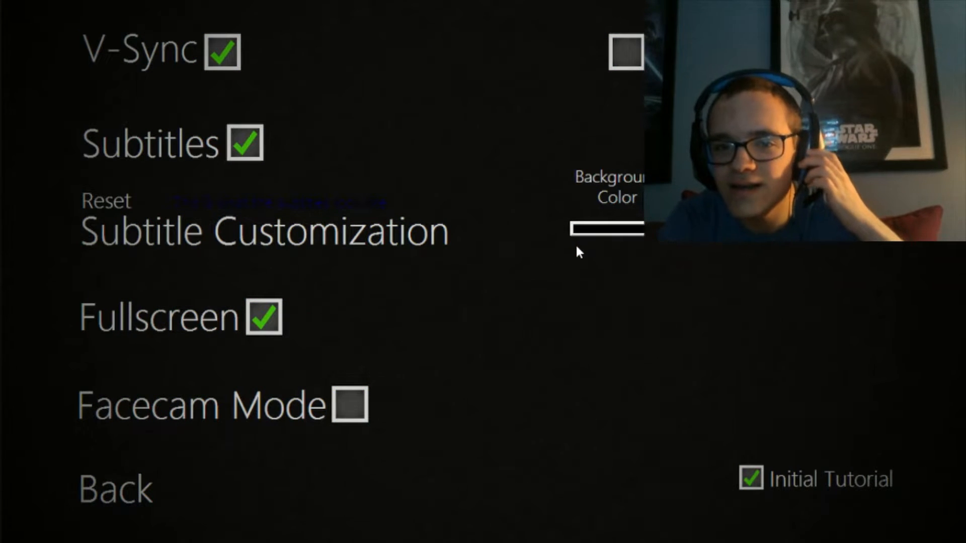
pyautogui.moveTo(272, 392)
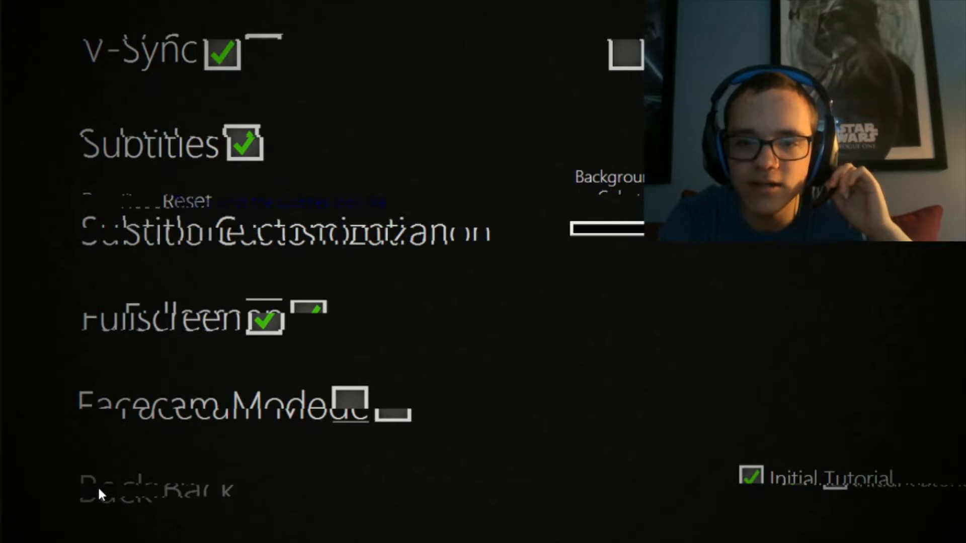
pyautogui.click(123, 490)
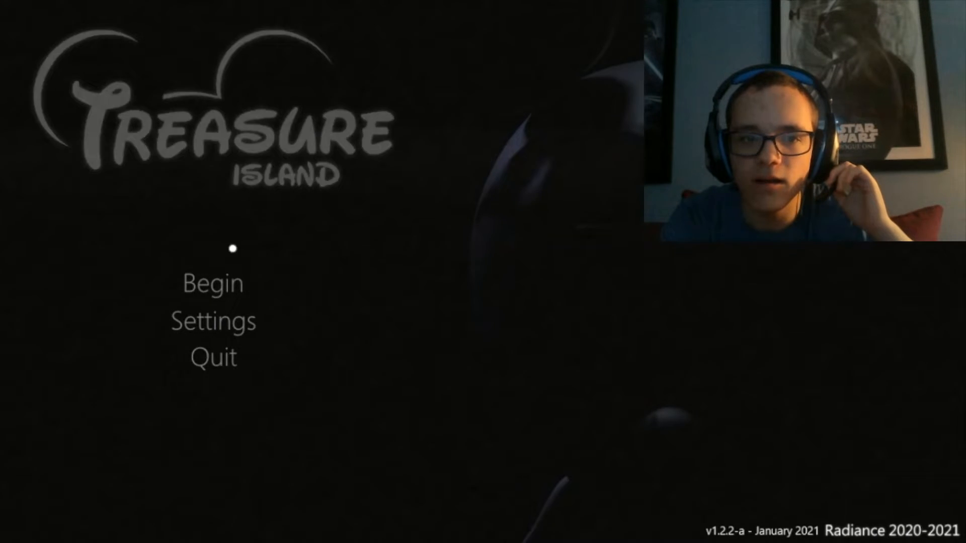
# Step: Start the night with Begin
pyautogui.click(213, 284)
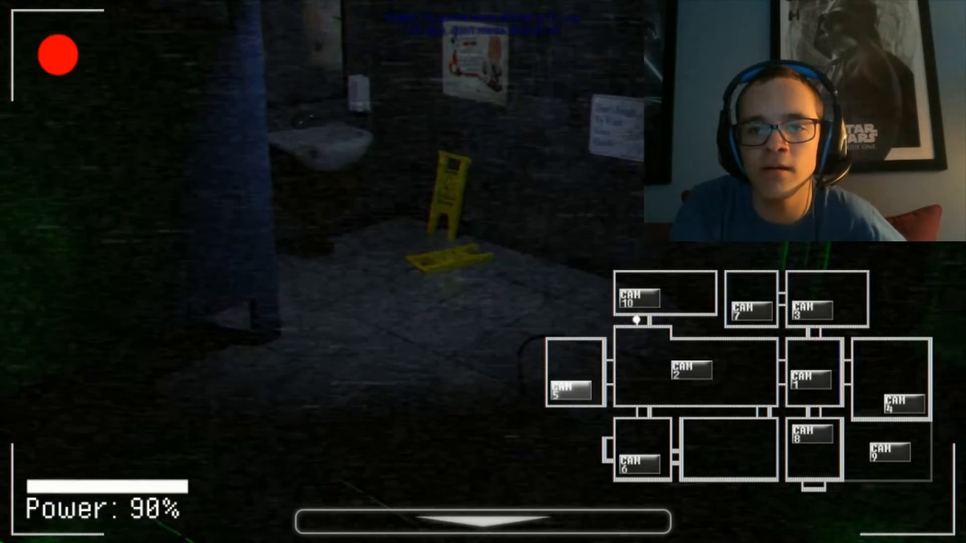
# Step: Cycle through several camera feeds, ending on CAM 8, the Cast Members storage room
pyautogui.click(637, 299)
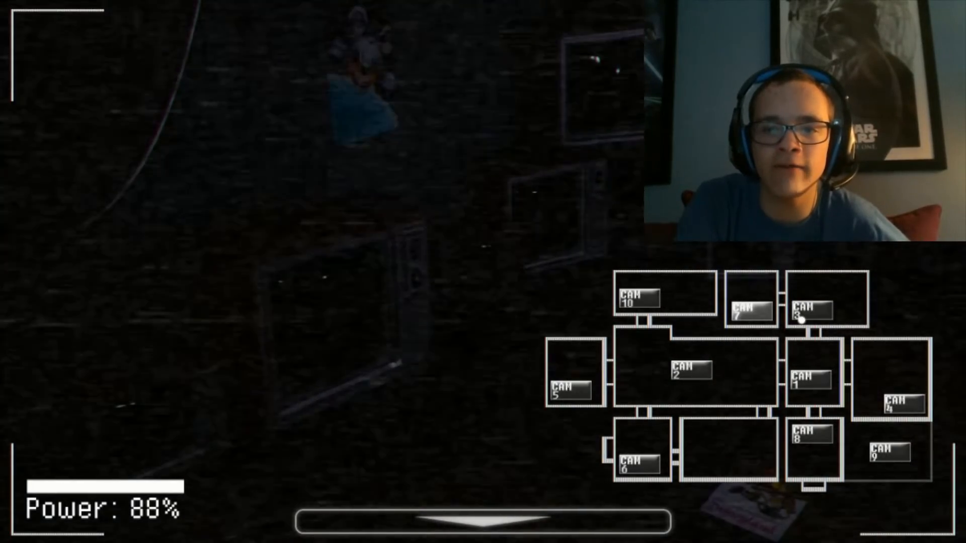
pyautogui.click(810, 296)
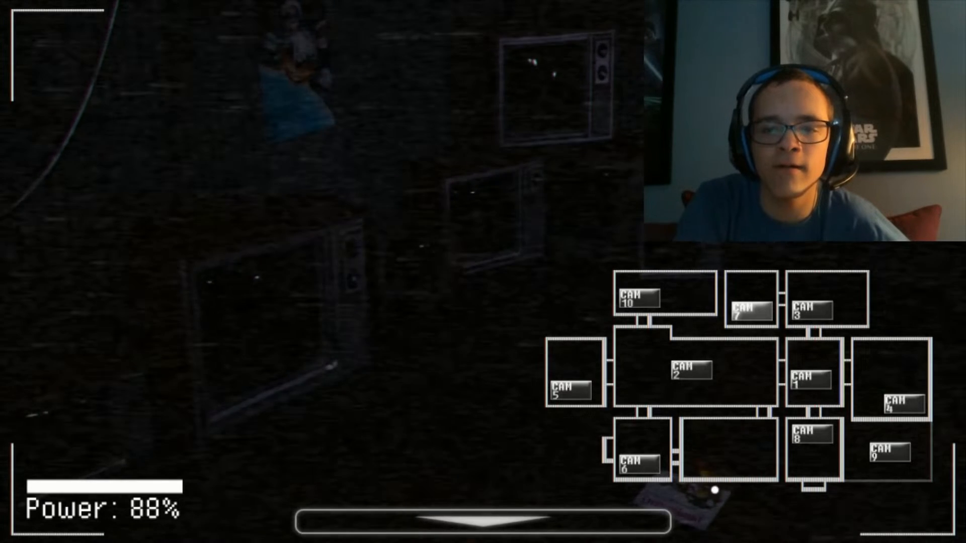
pyautogui.click(483, 521)
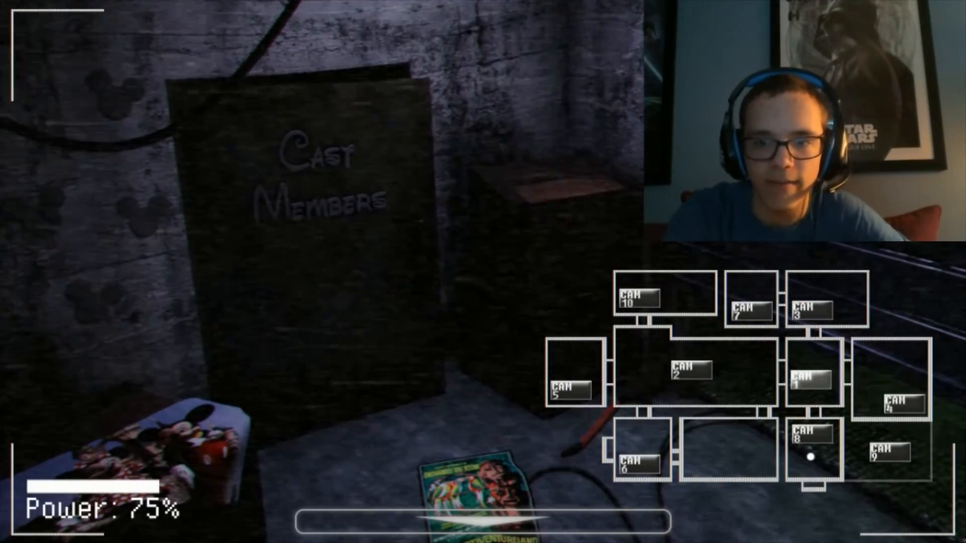
# Step: View the kitchen feed on CAM 10 and the storage room camera, then lower the monitor
pyautogui.click(689, 369)
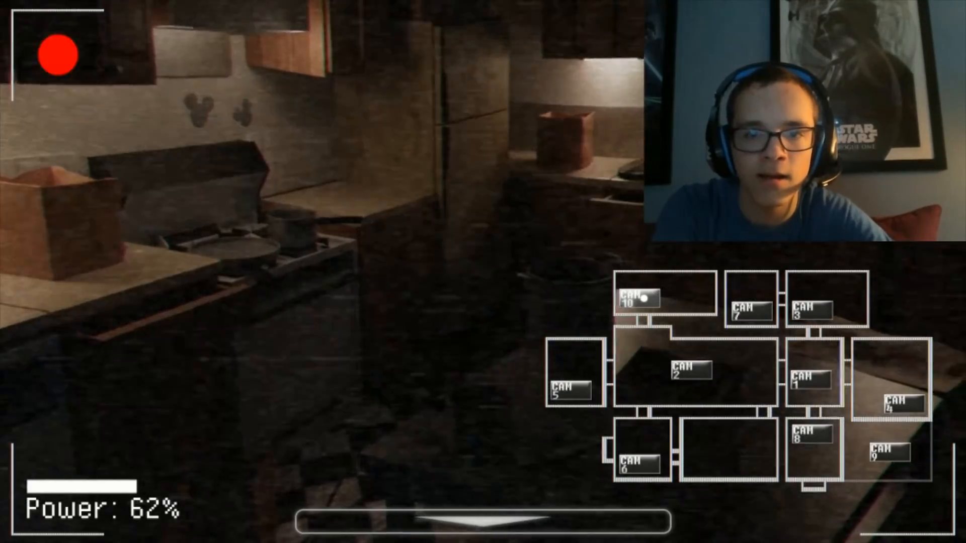
pyautogui.click(688, 371)
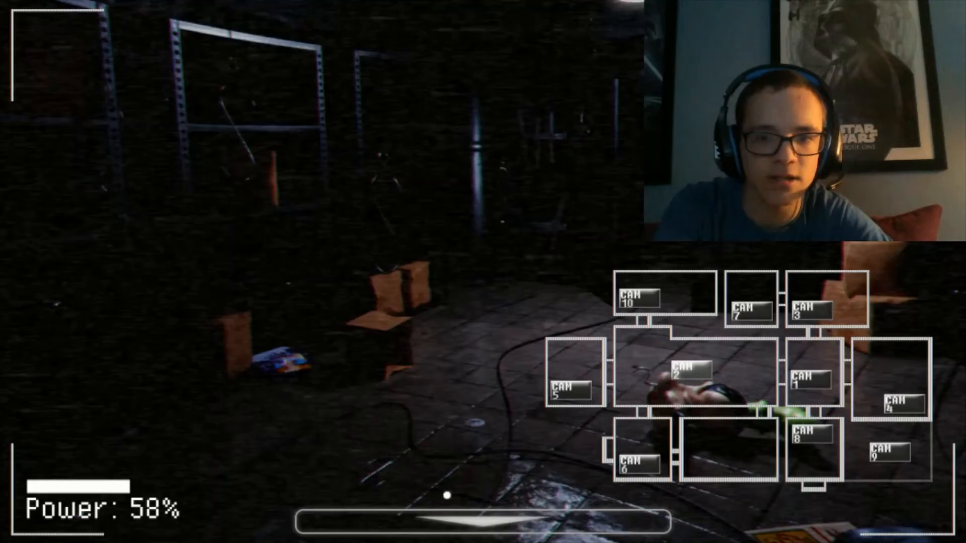
pyautogui.click(637, 459)
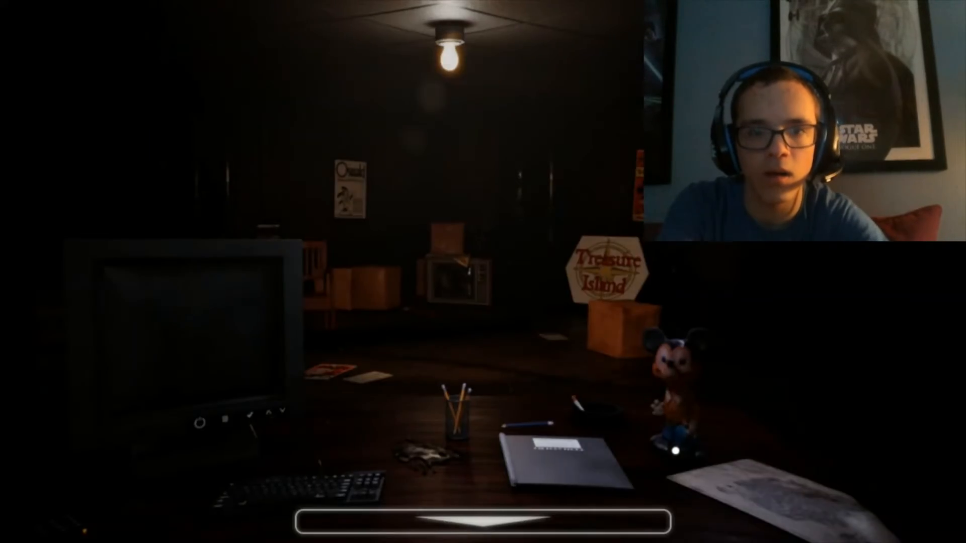
# Step: Raise the camera monitor again and switch to the kitchen feed
pyautogui.click(483, 520)
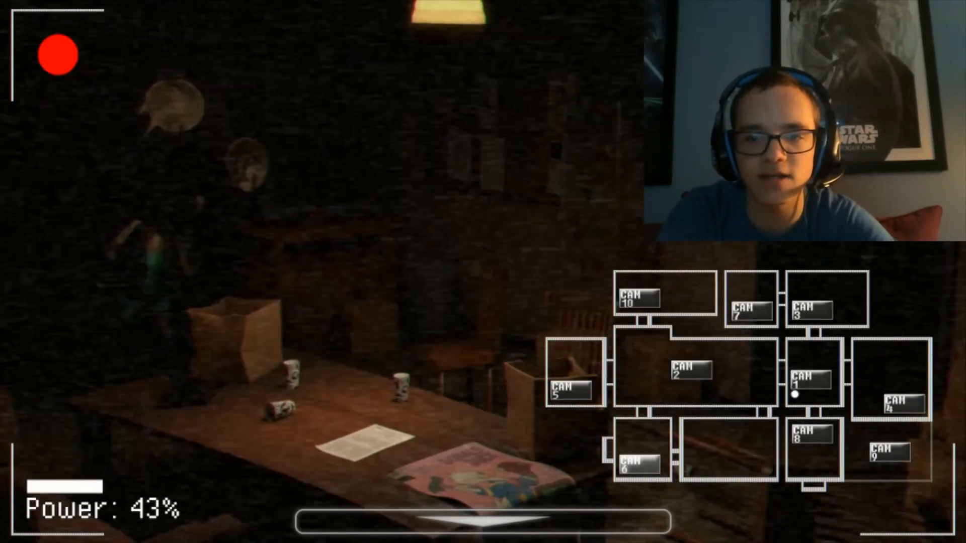
pyautogui.click(892, 404)
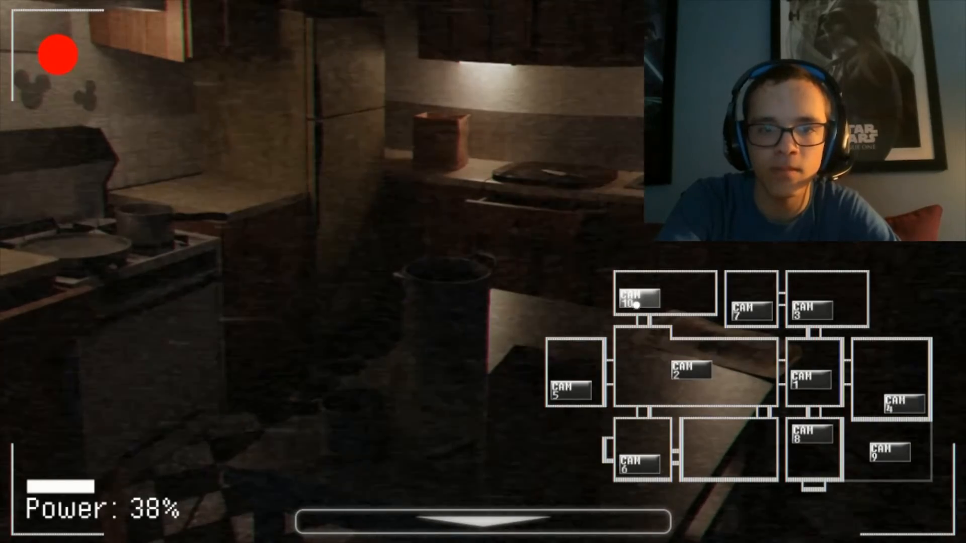
# Step: Sweep the storage room, bedroom and dark TV room feeds, finishing on the kitchen camera
pyautogui.click(640, 462)
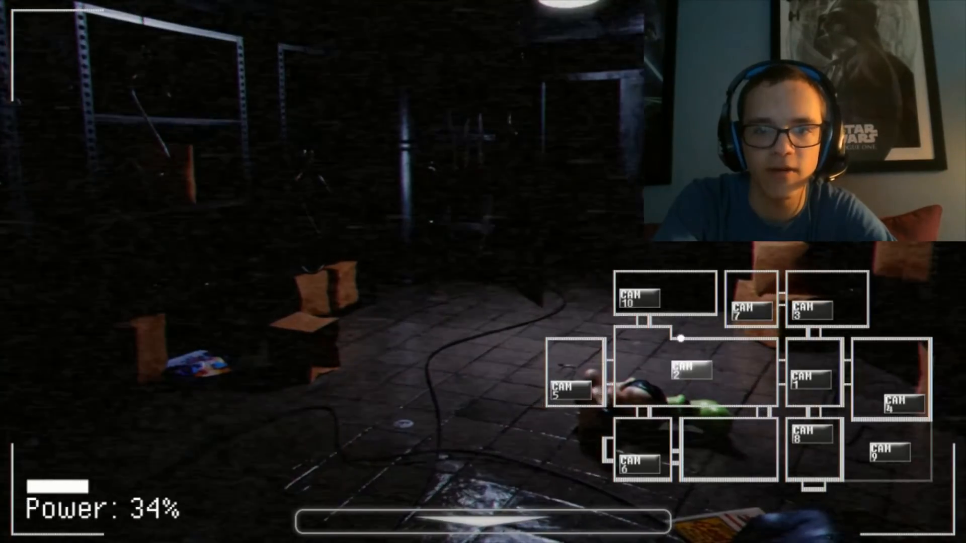
pyautogui.click(819, 308)
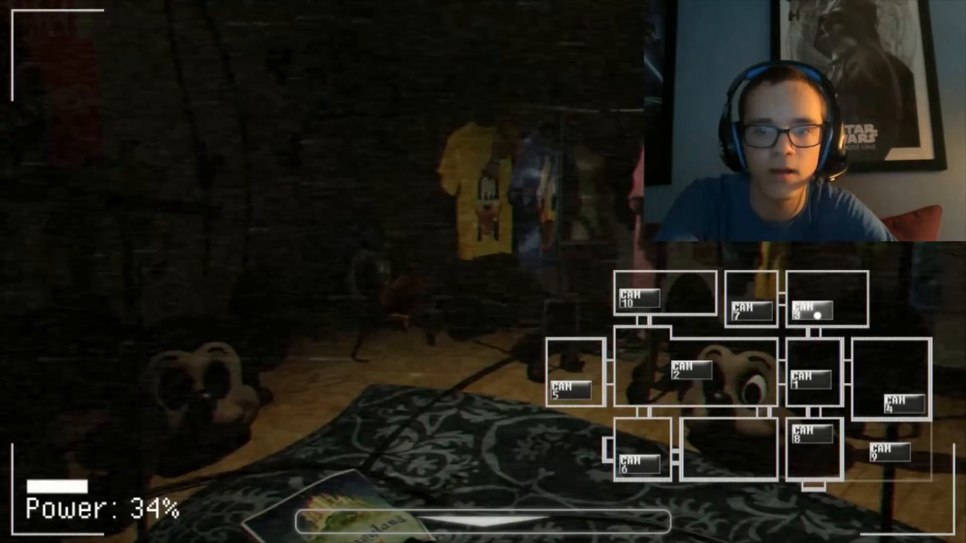
pyautogui.click(750, 302)
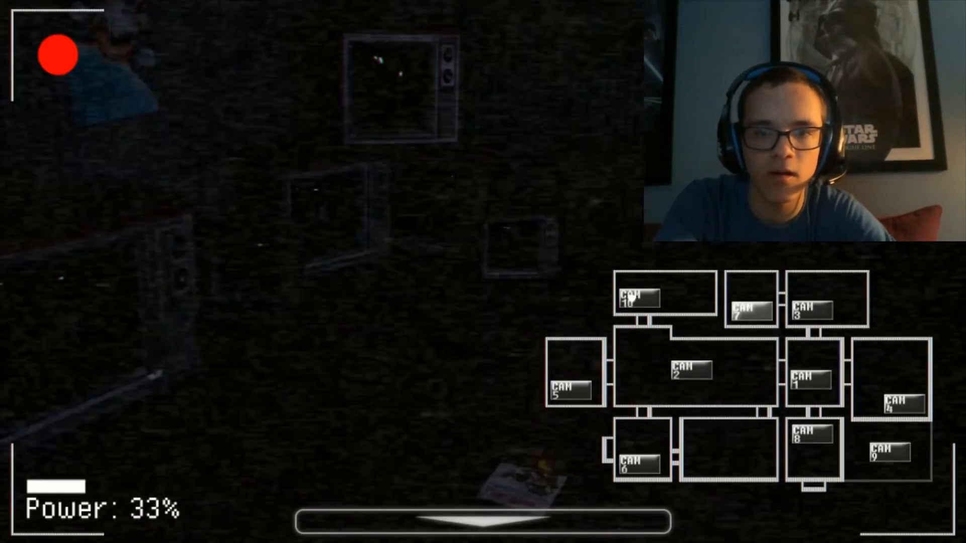
pyautogui.click(690, 373)
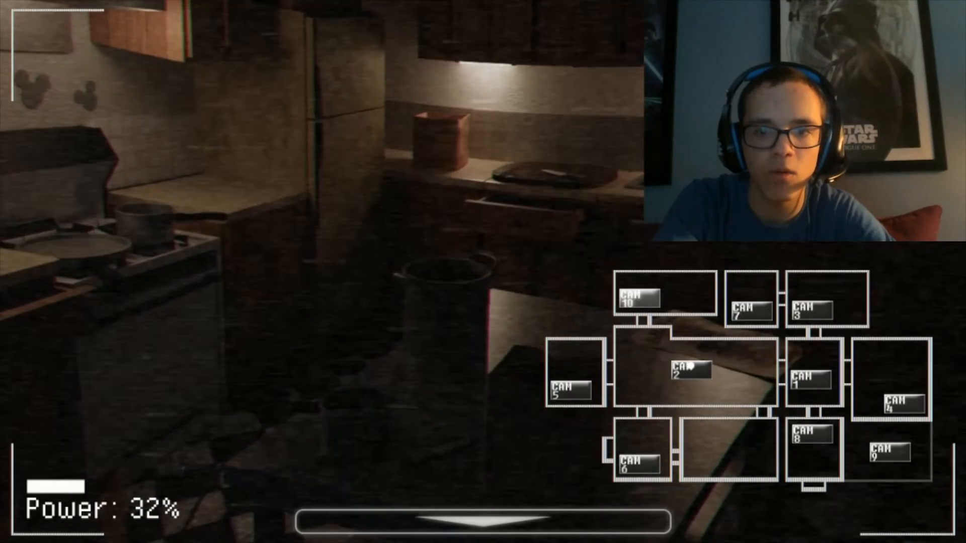